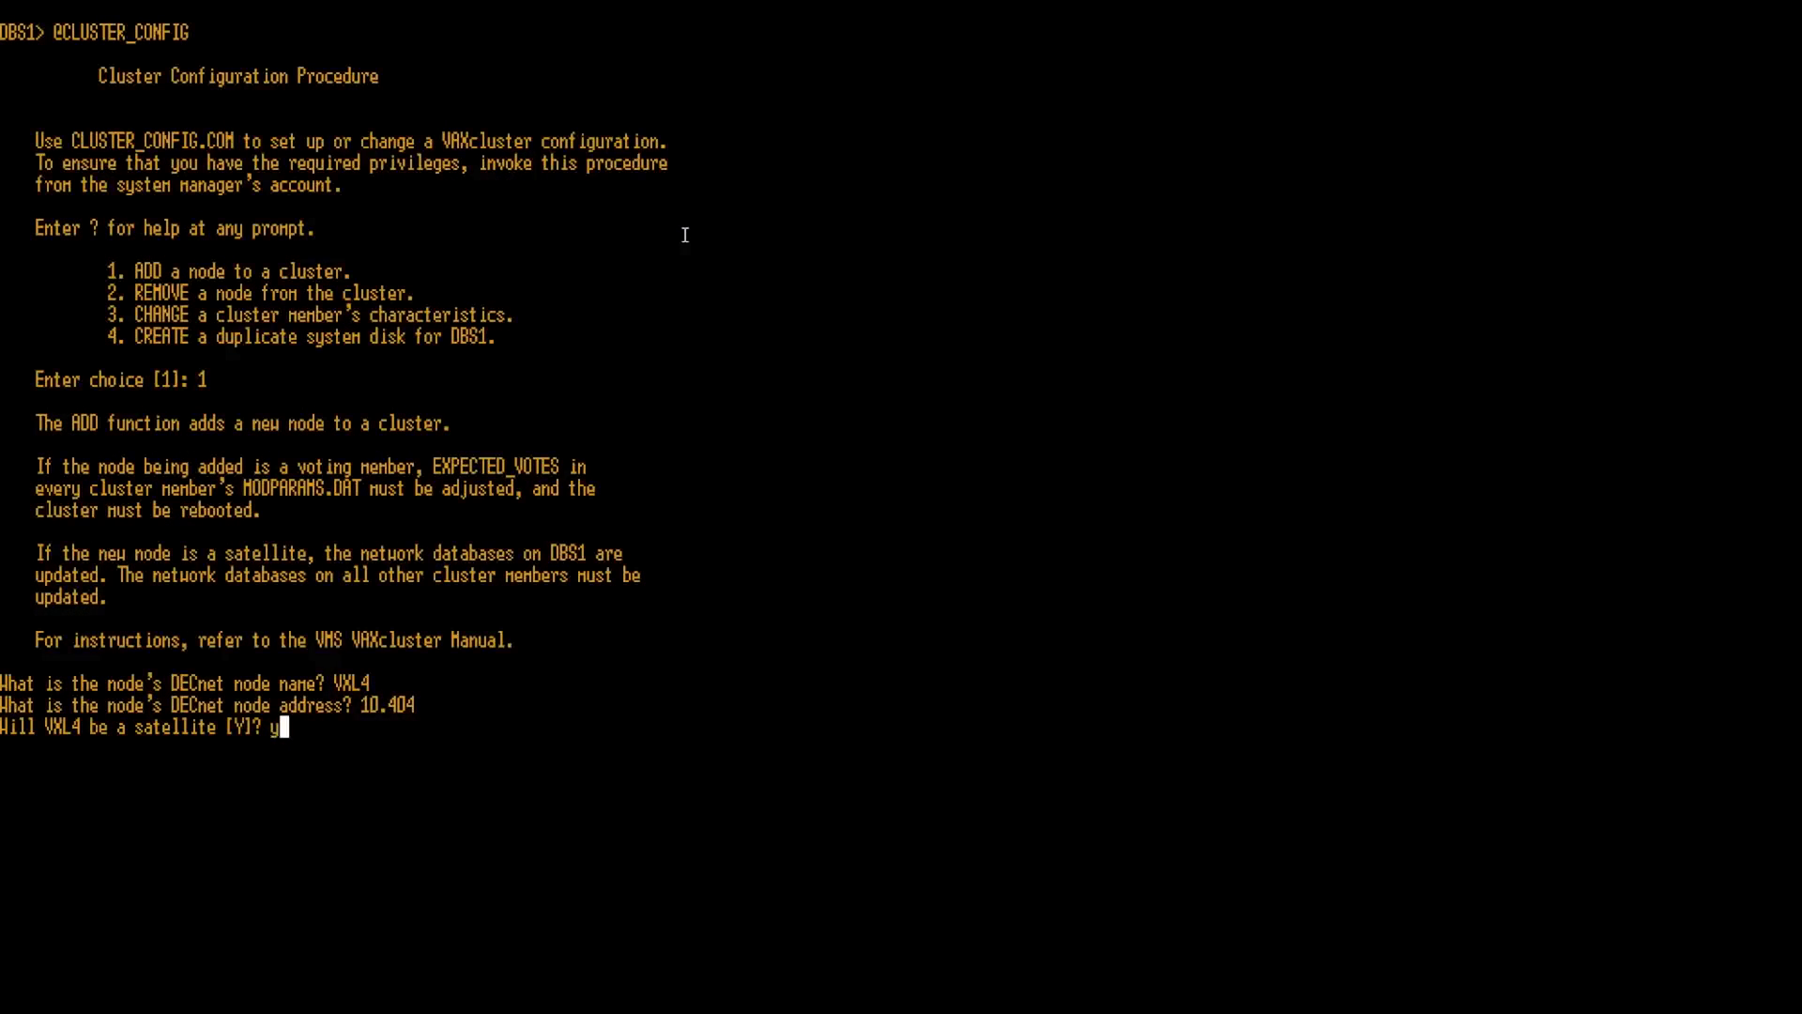
Confirm VXL4 (address 10.404) as a satellite node and continue to the system root device prompt
key(Return)
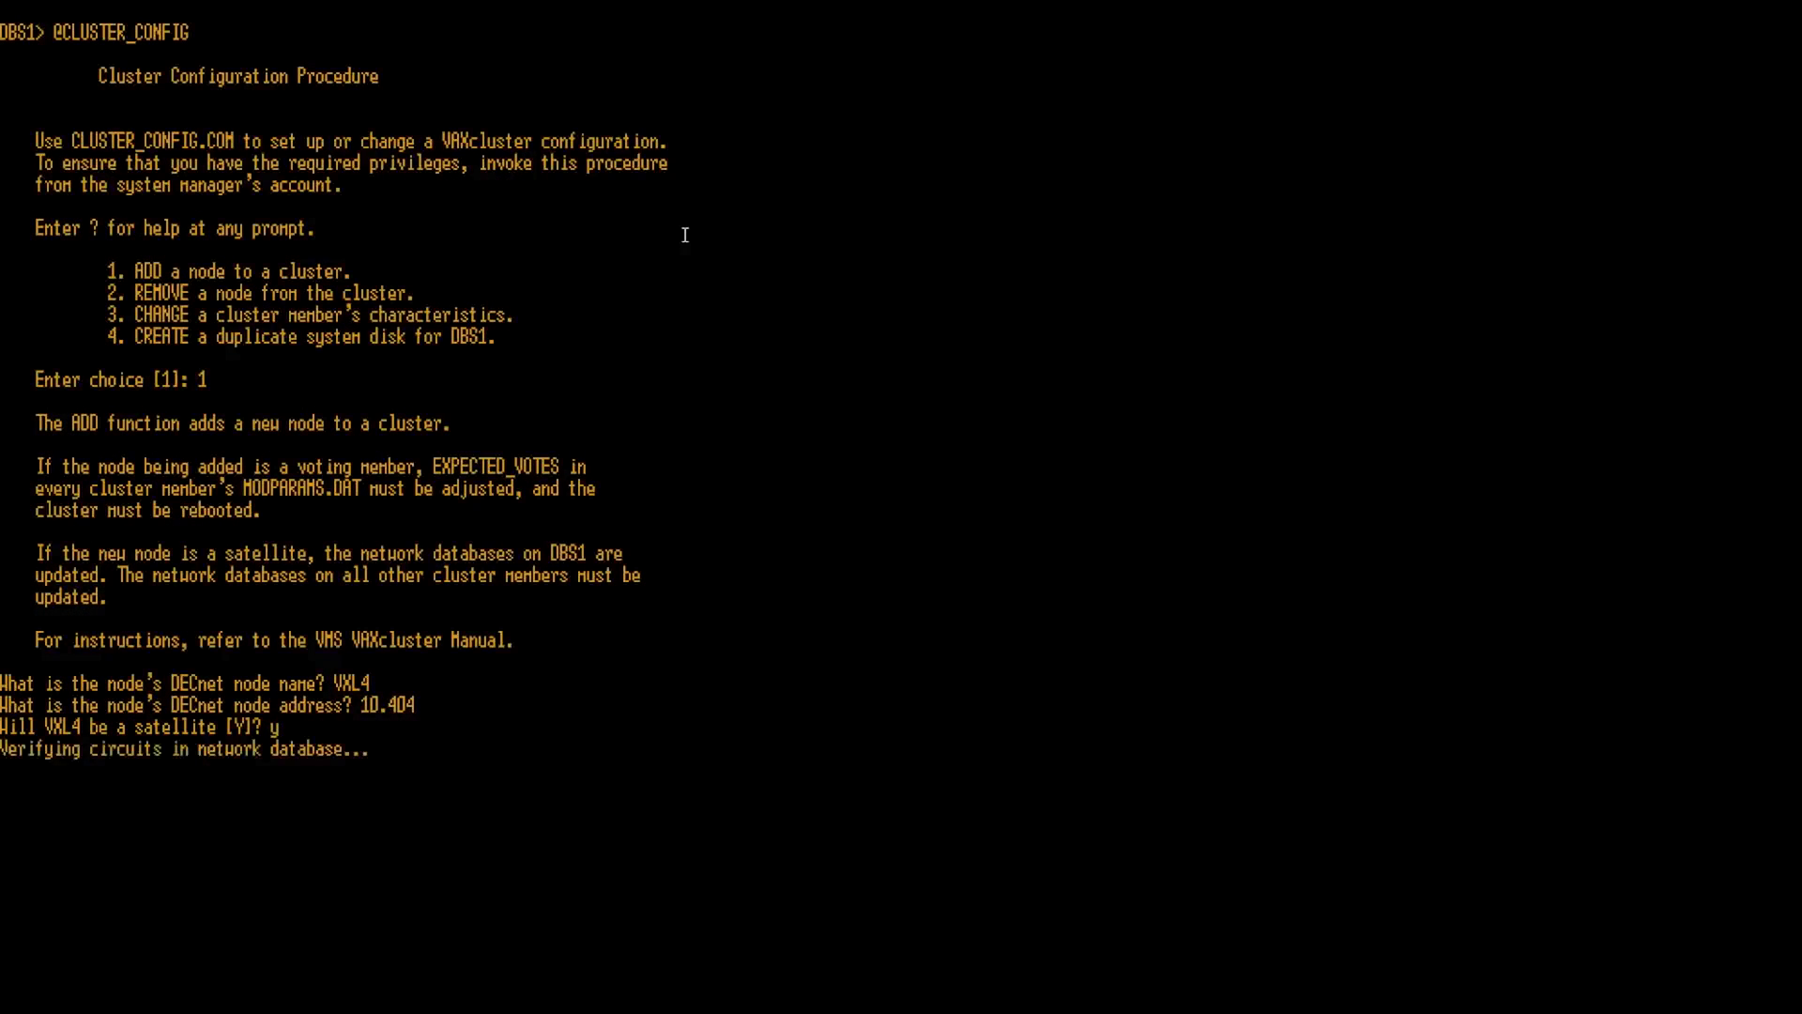
key(Return)
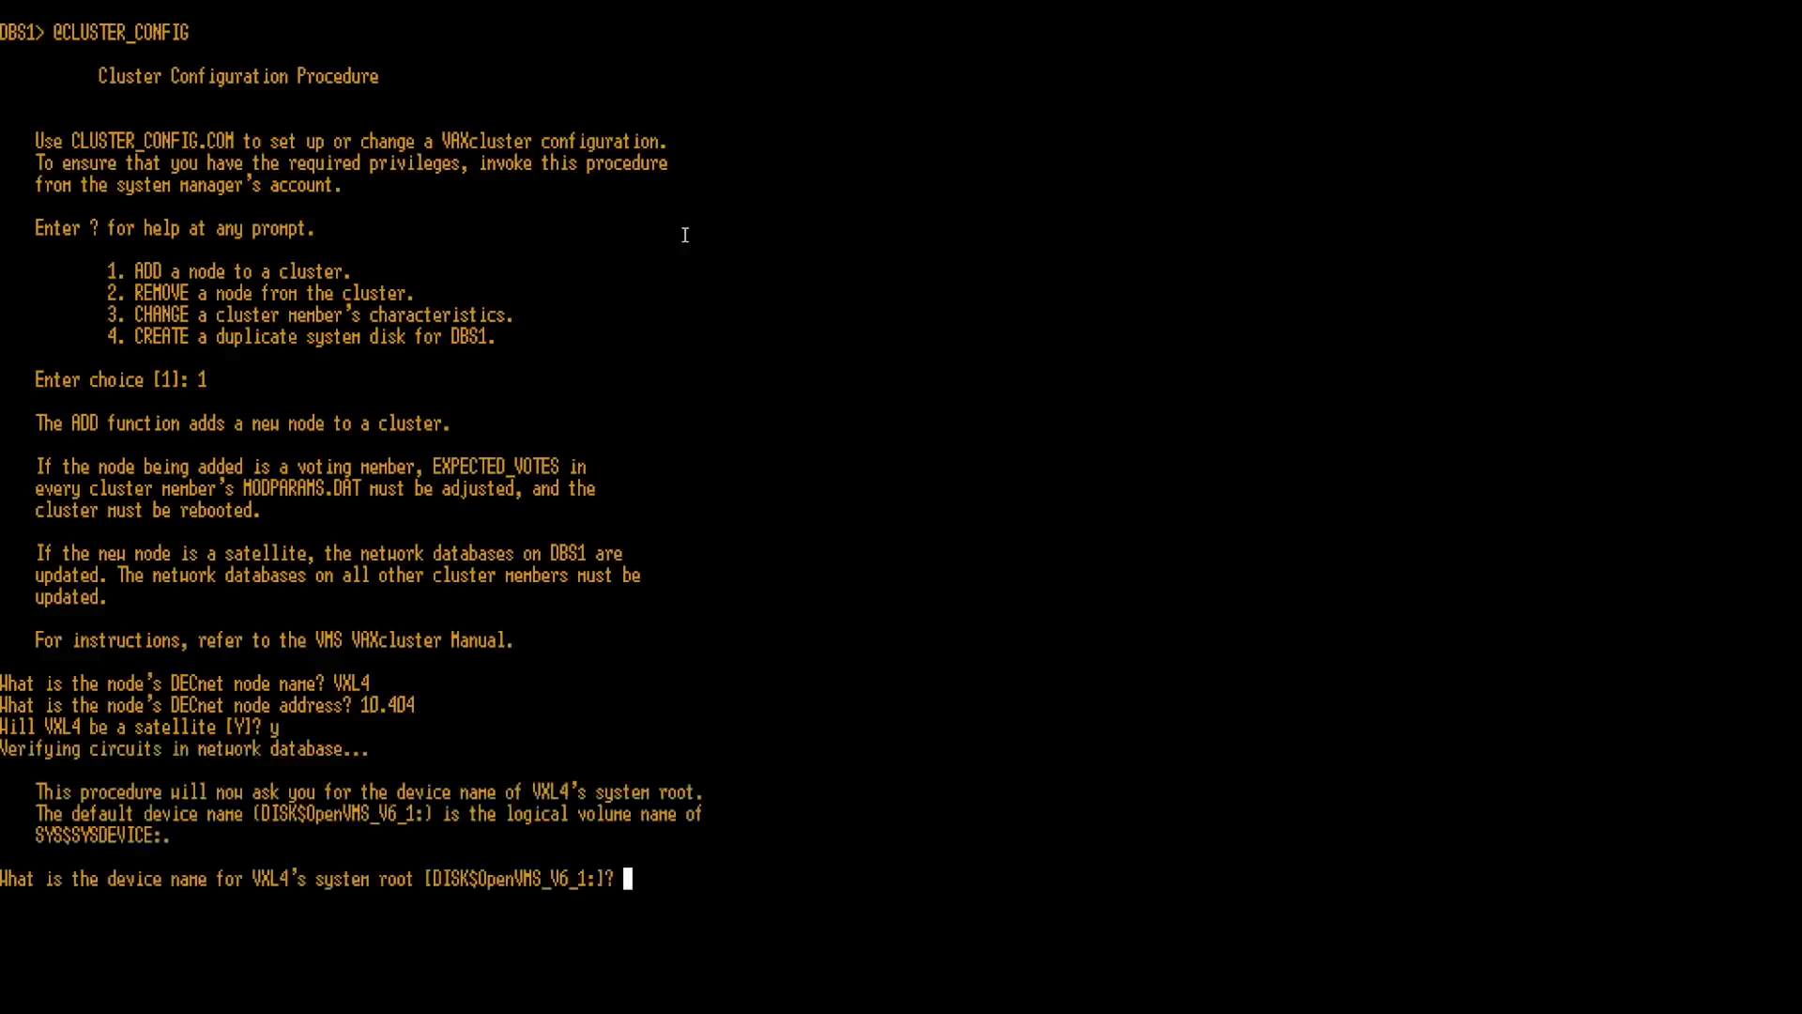